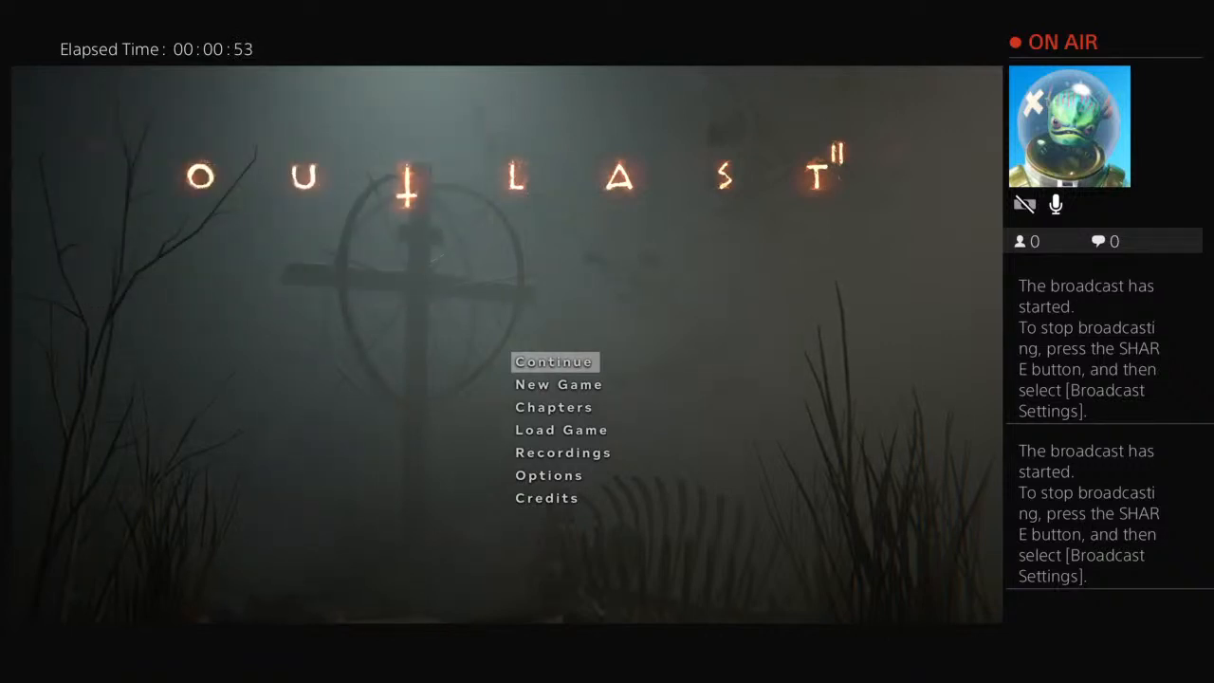
key(down)
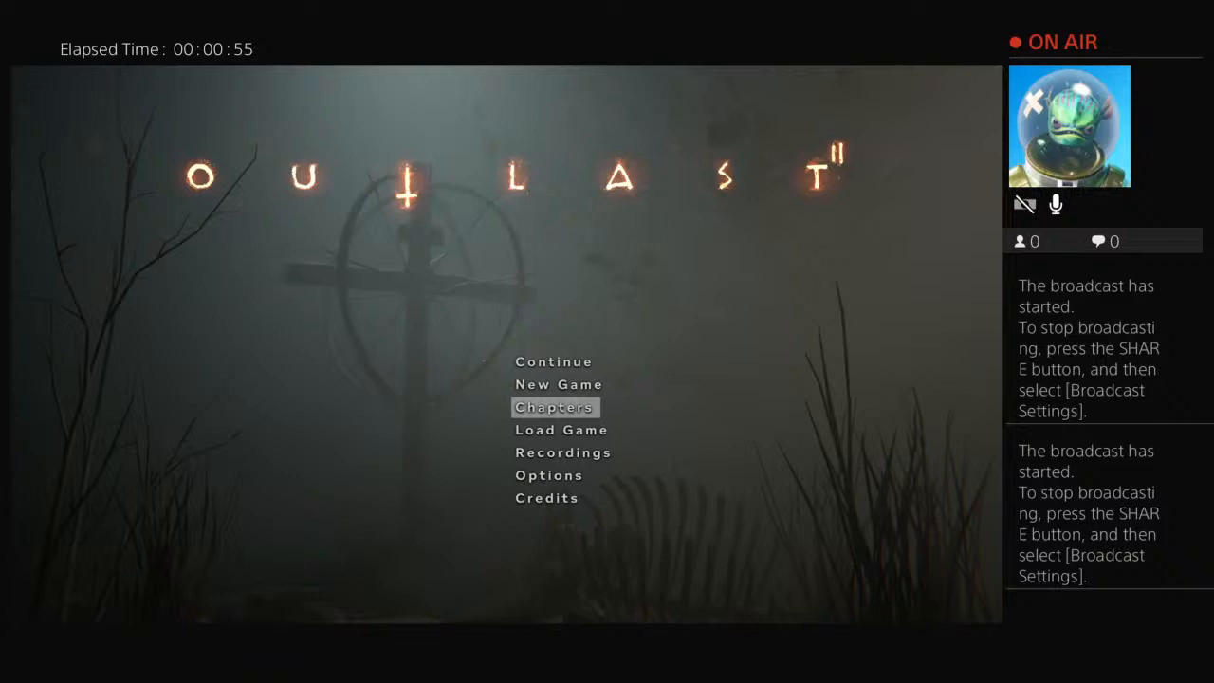
key(down)
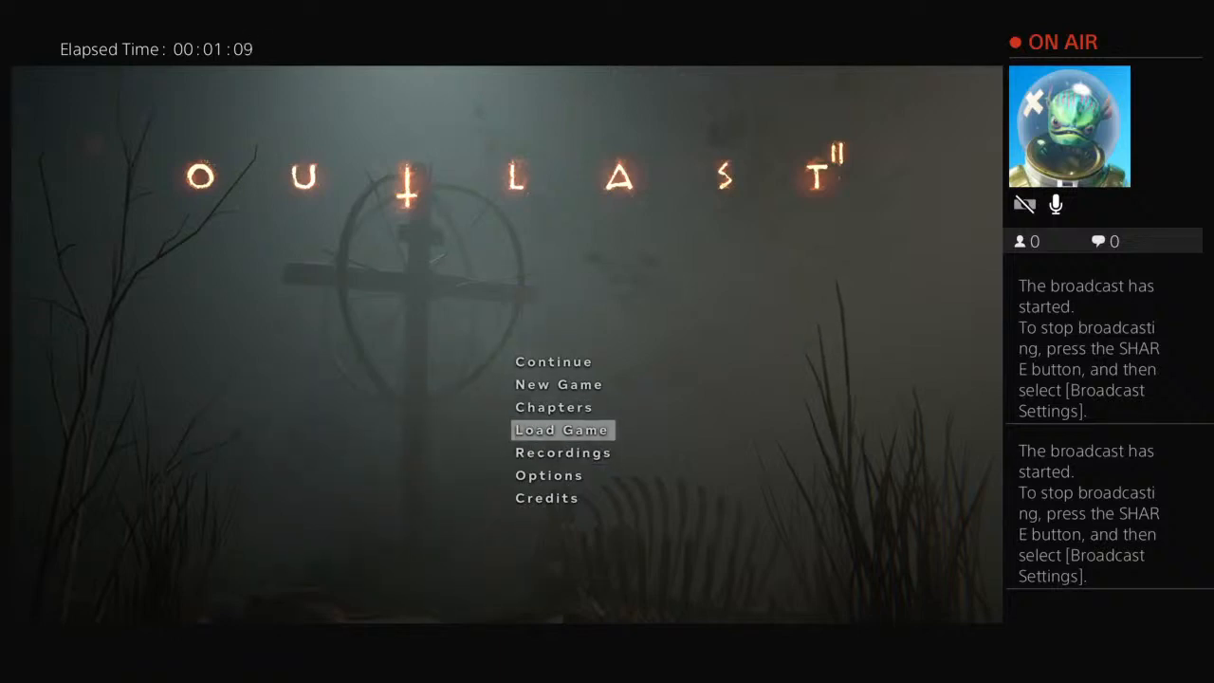
key(up)
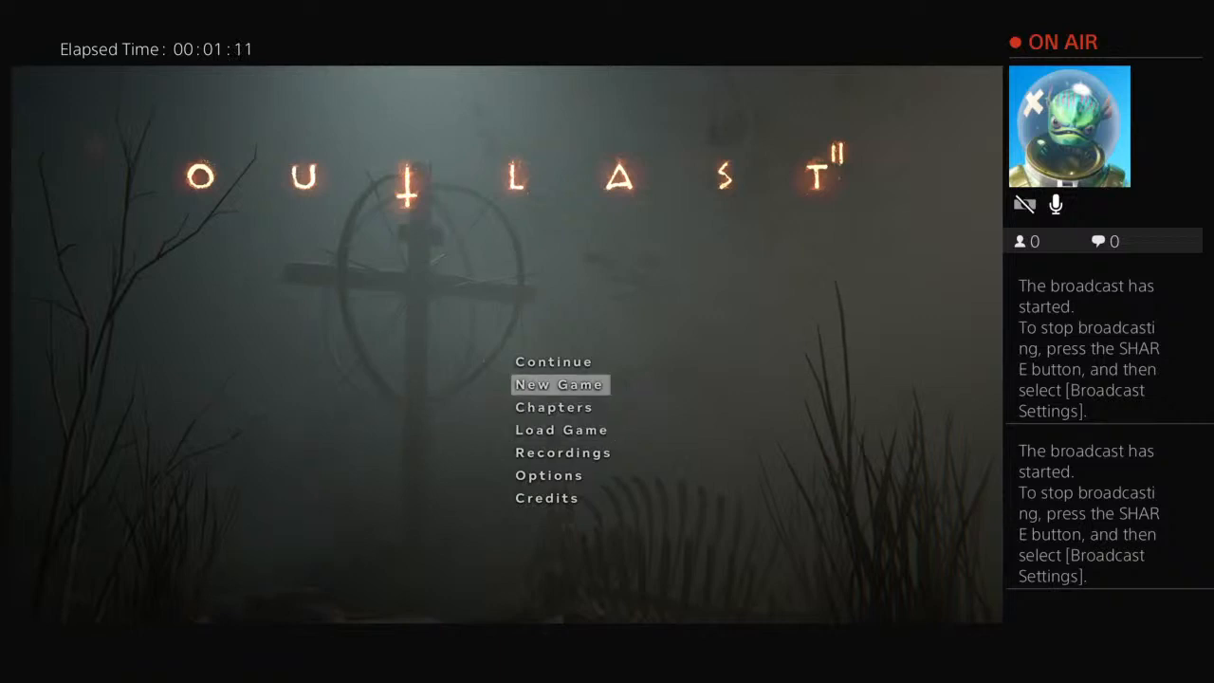